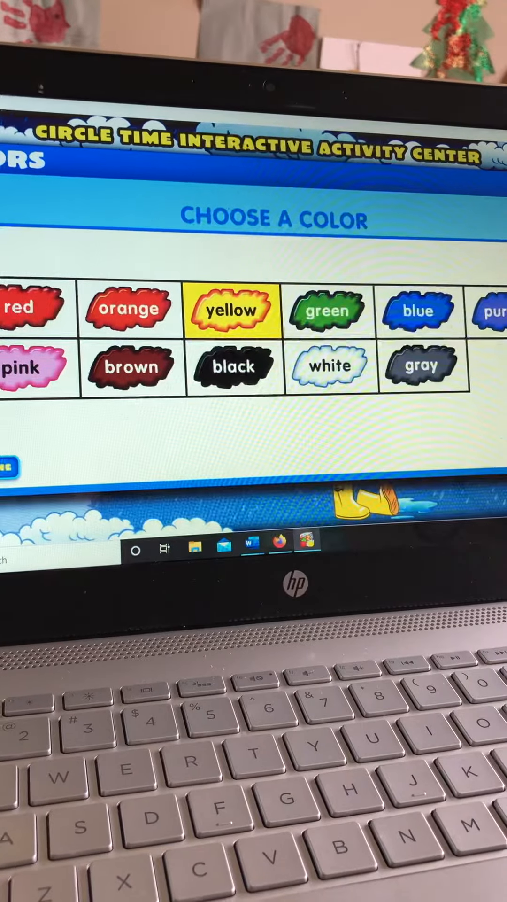
# - Choose the yellow tile on the Choose a Color screen to start yellow practice
pyautogui.click(234, 309)
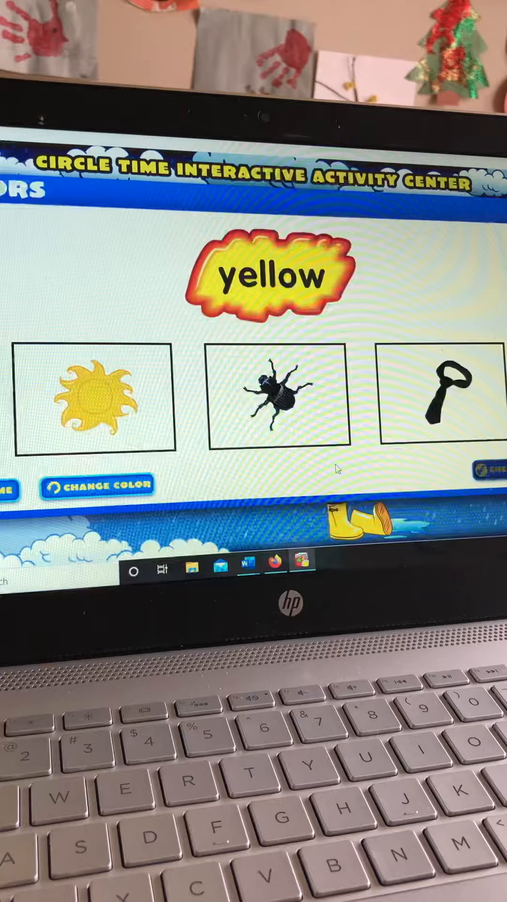
# - Select the sun as the yellow picture and check the answer
pyautogui.click(92, 408)
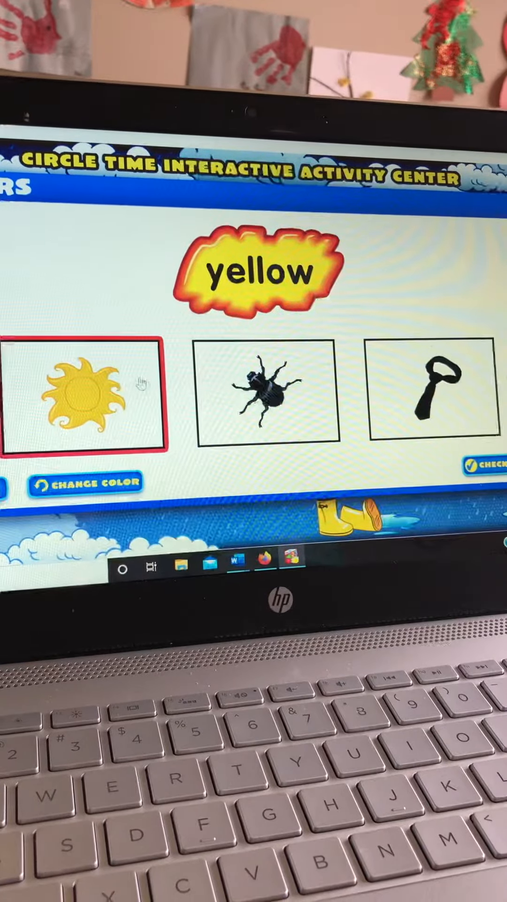
pyautogui.click(483, 466)
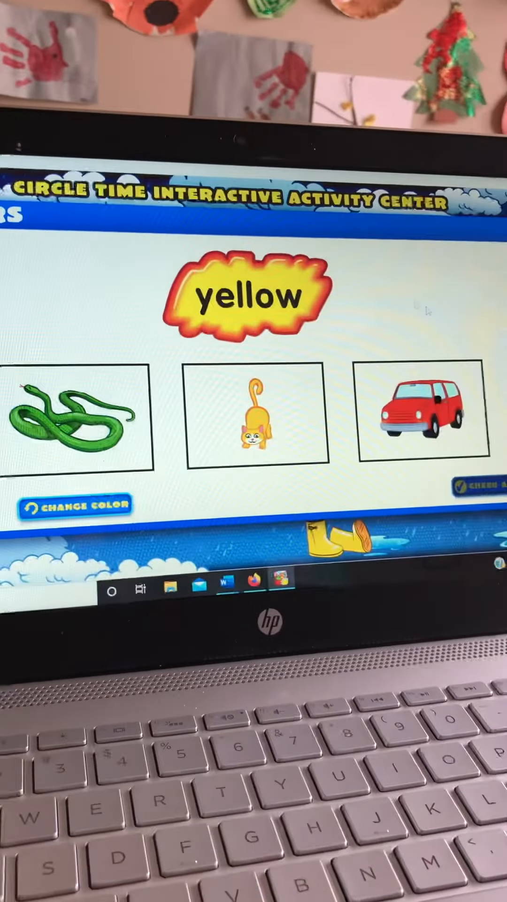
# - Select the cat as the yellow picture among snake, cat and car, and check it
pyautogui.click(253, 429)
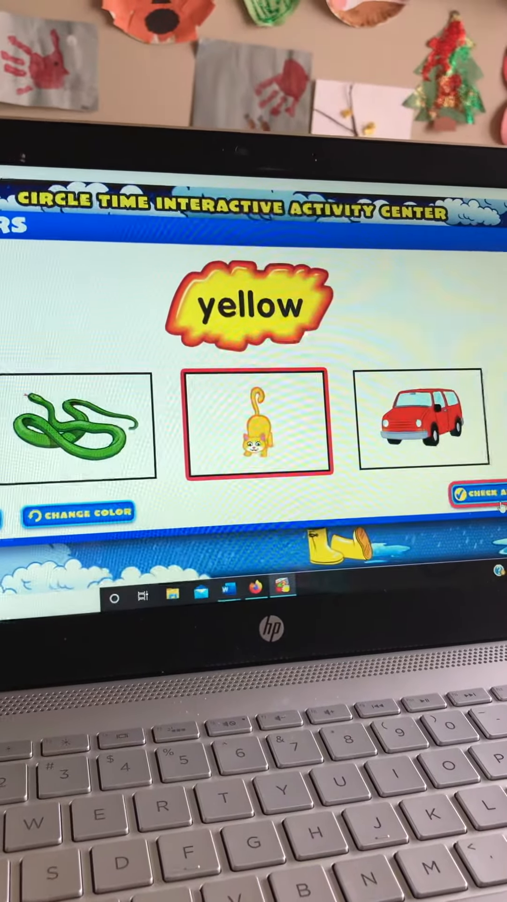
pyautogui.click(483, 508)
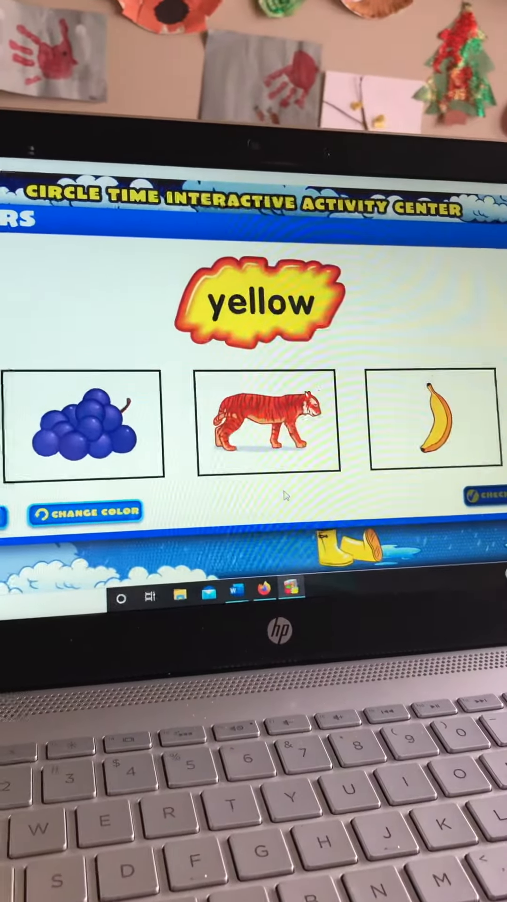
# - Try the grapes, then select the banana as the yellow picture and check it
pyautogui.click(92, 437)
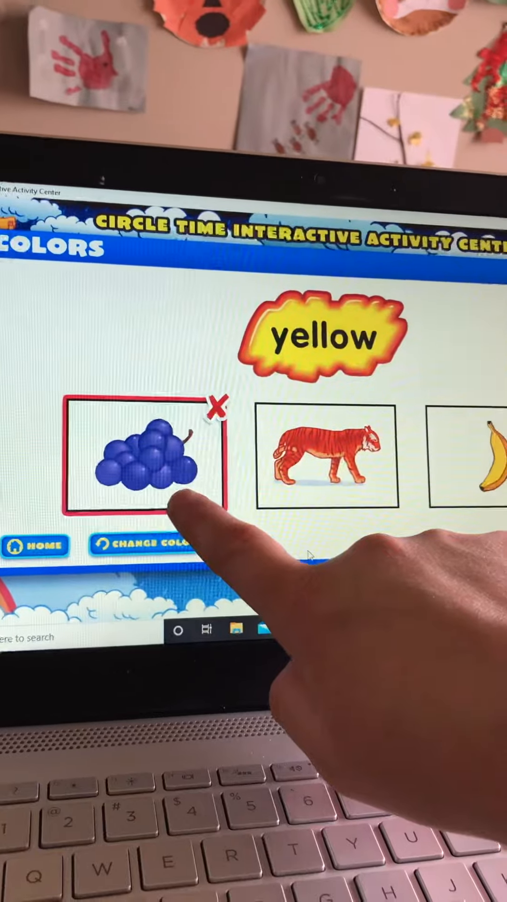
pyautogui.click(141, 466)
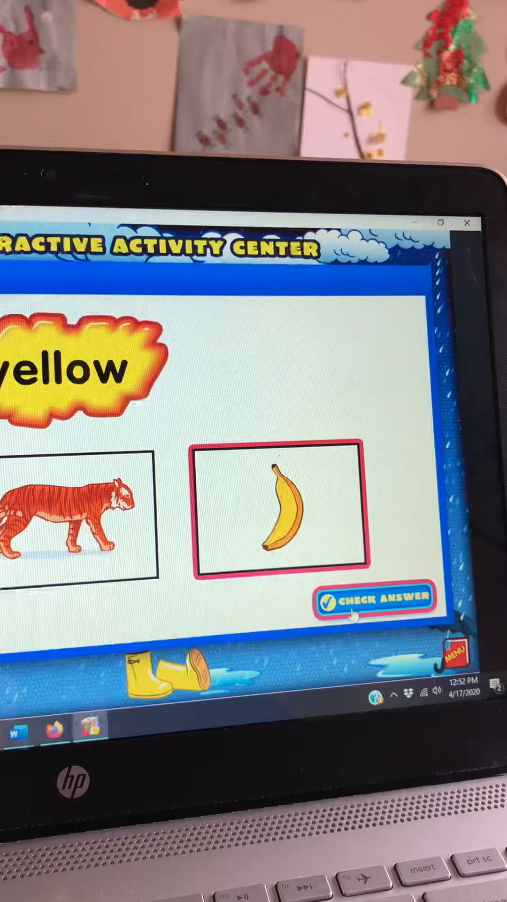
pyautogui.click(374, 598)
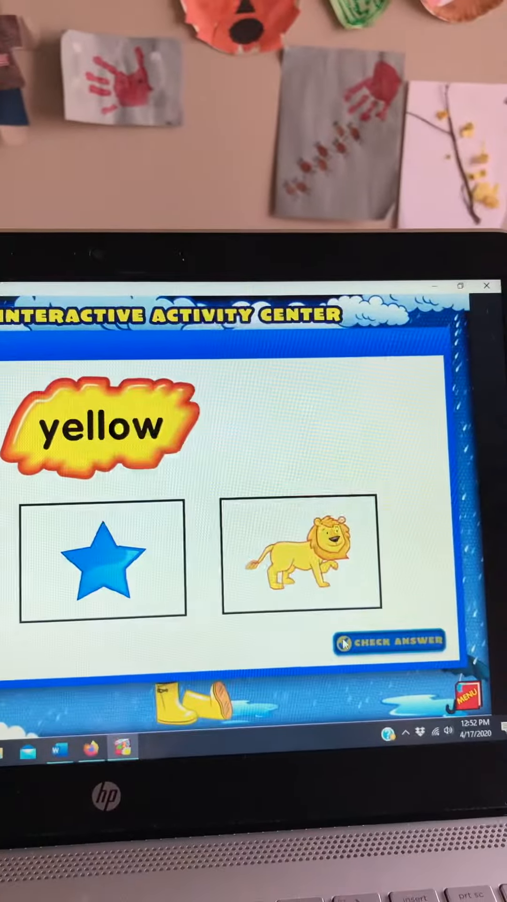
# - Select the lion as the yellow picture and check it, marked correct
pyautogui.click(296, 566)
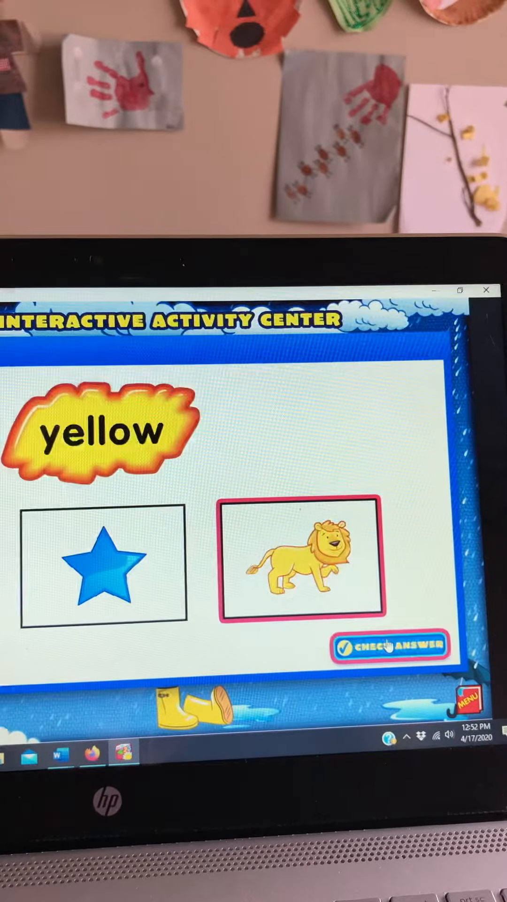
pyautogui.click(390, 647)
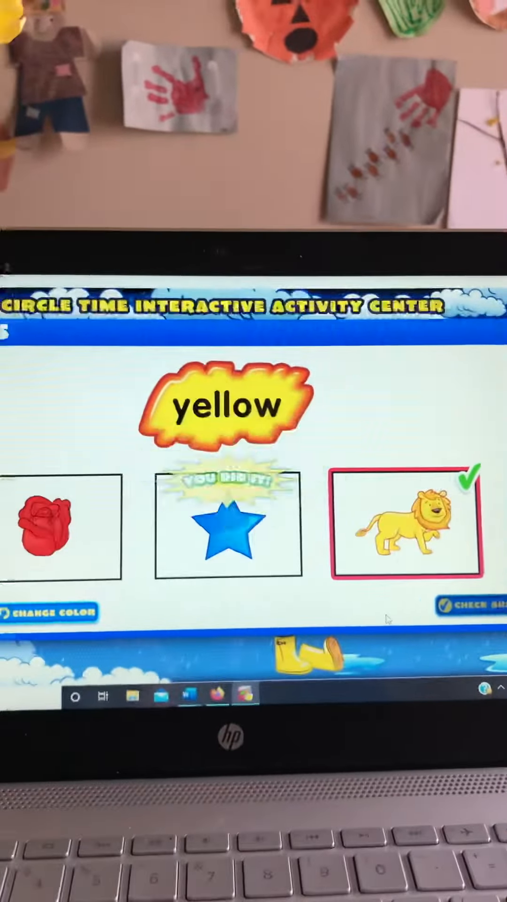